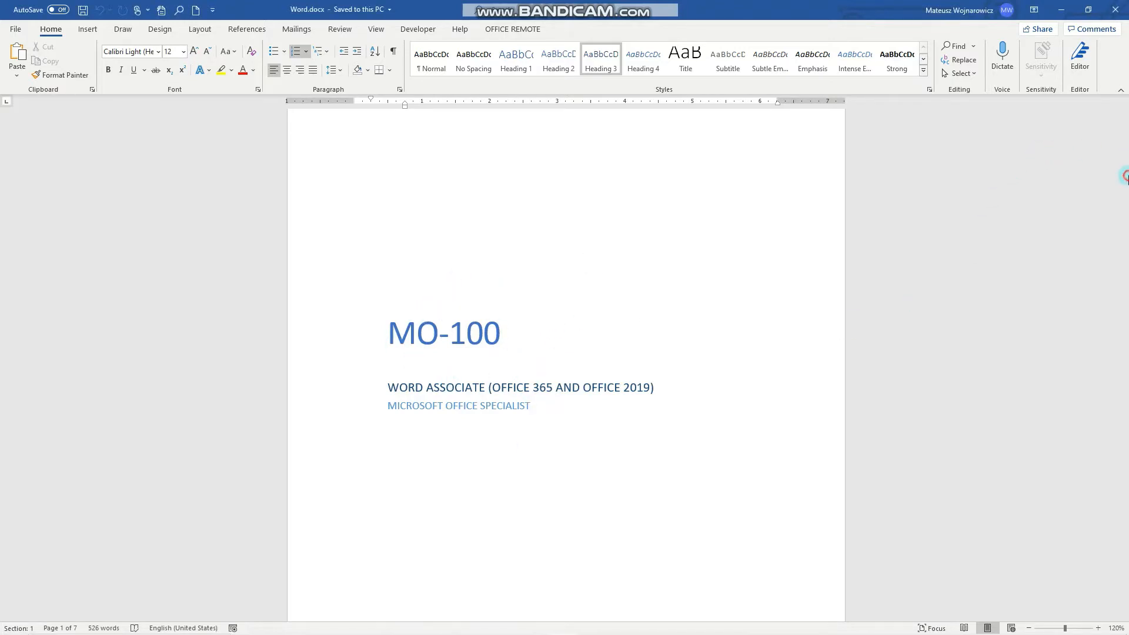
Open Find in the Navigation pane and show its additional search options list.
scroll(down, 3)
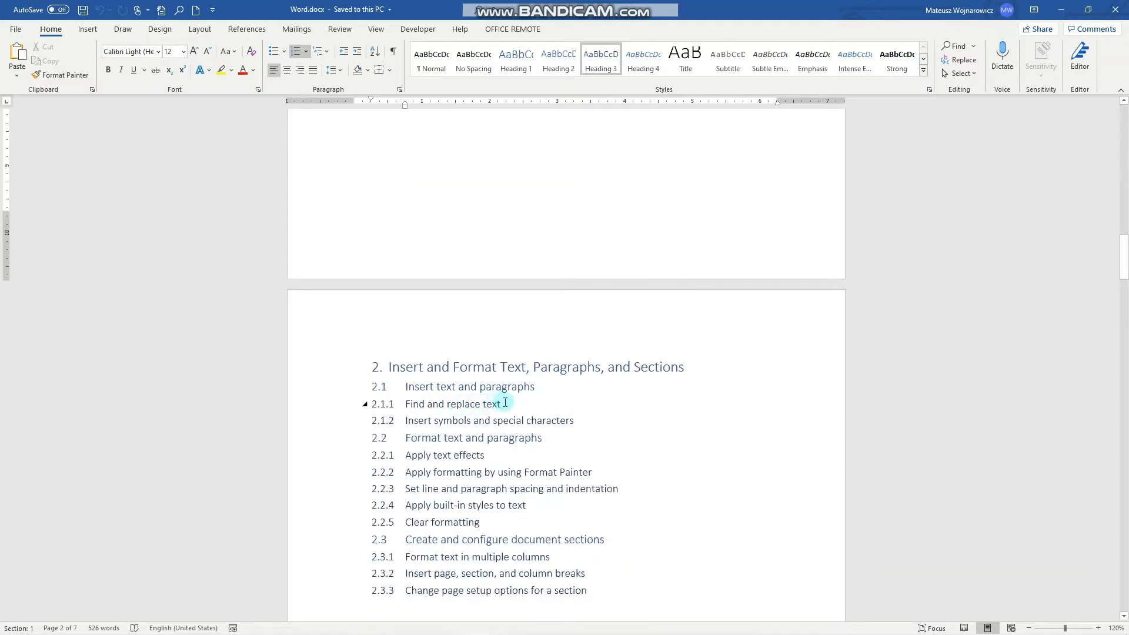
click(504, 403)
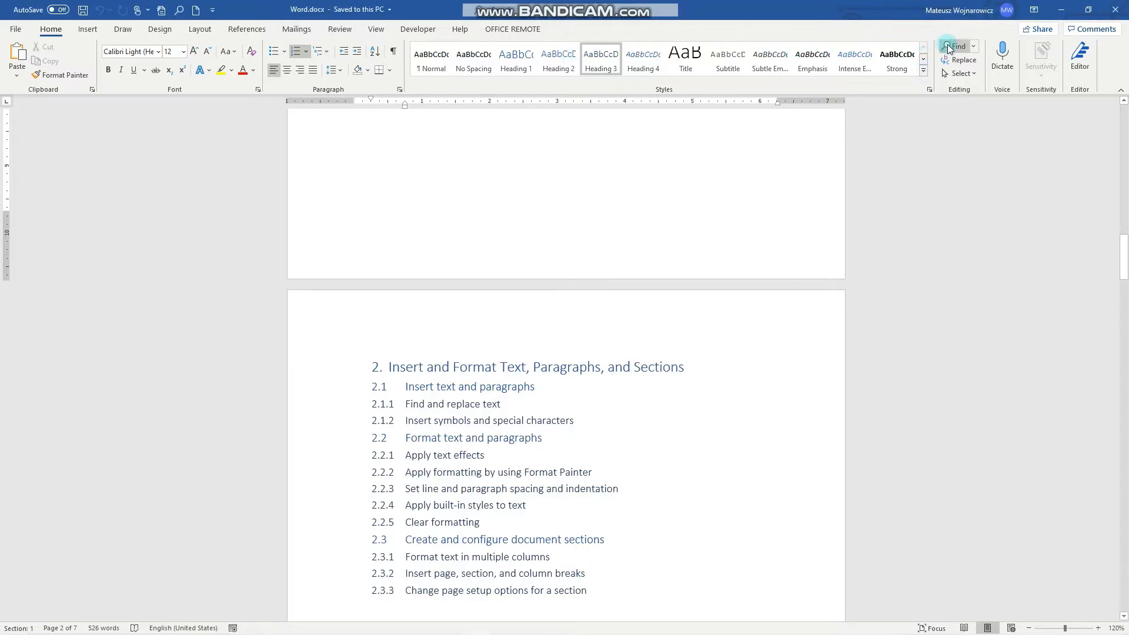
click(955, 46)
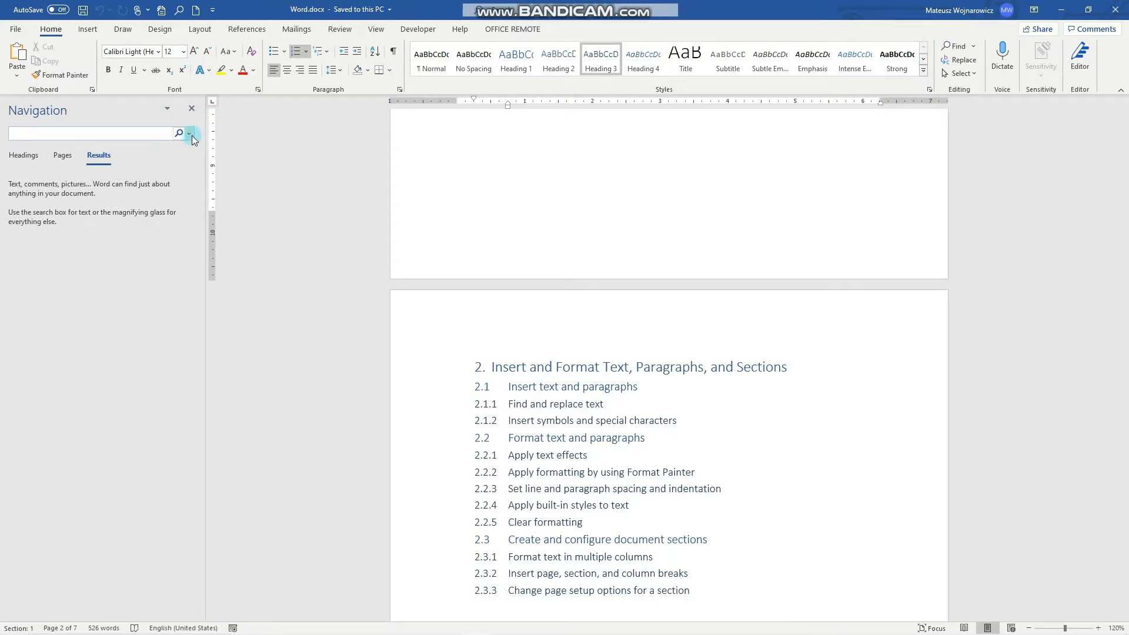
click(190, 133)
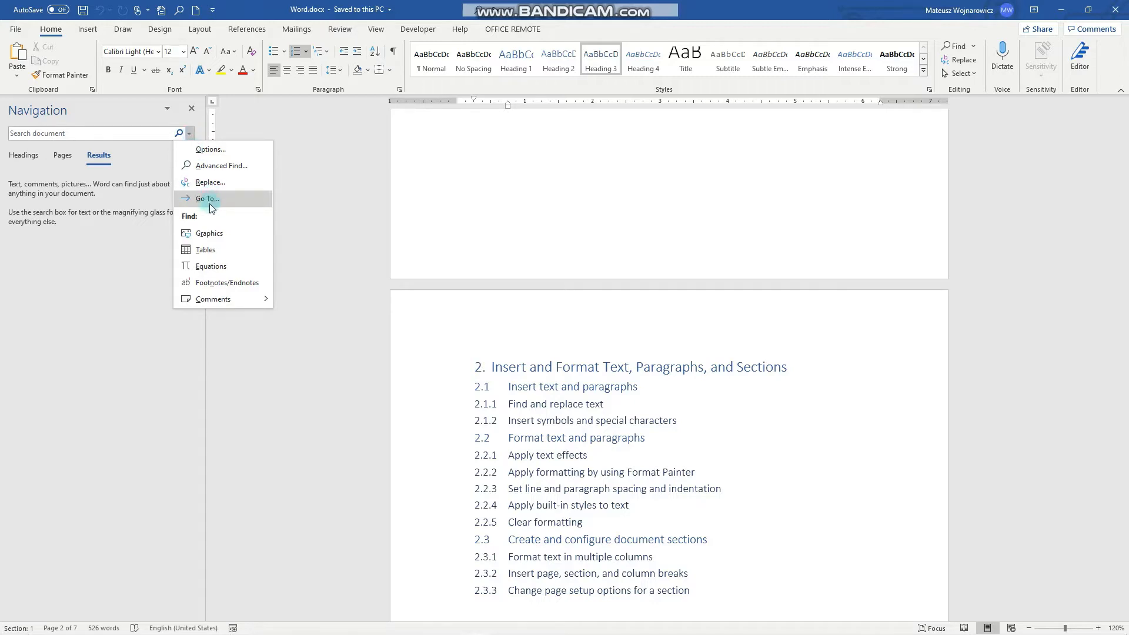
mouse_move(230, 236)
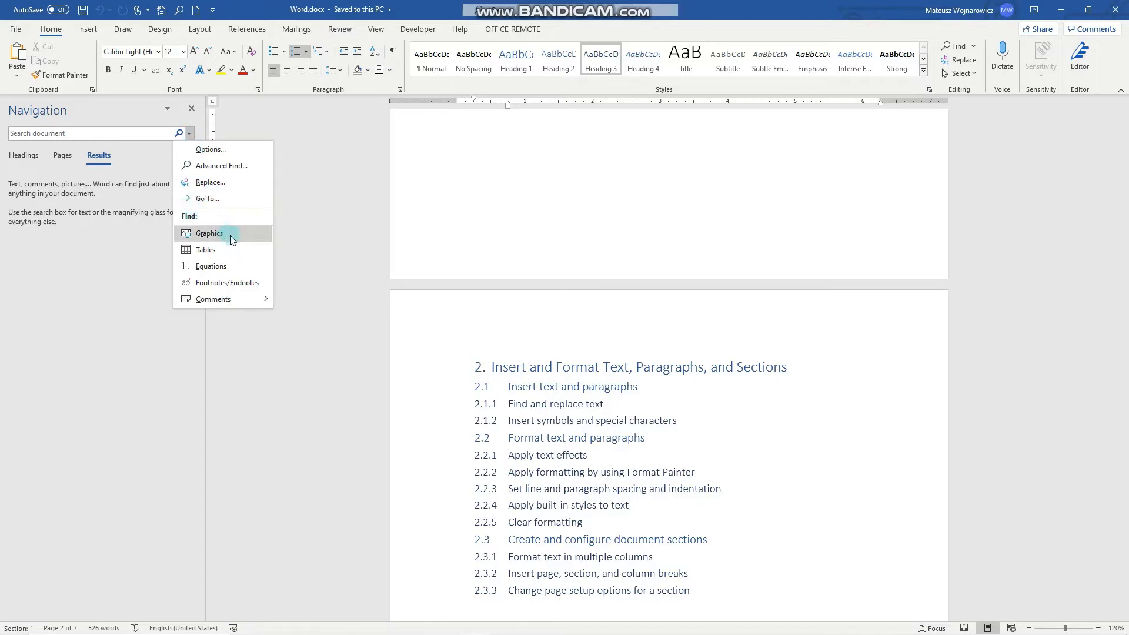
mouse_move(241, 282)
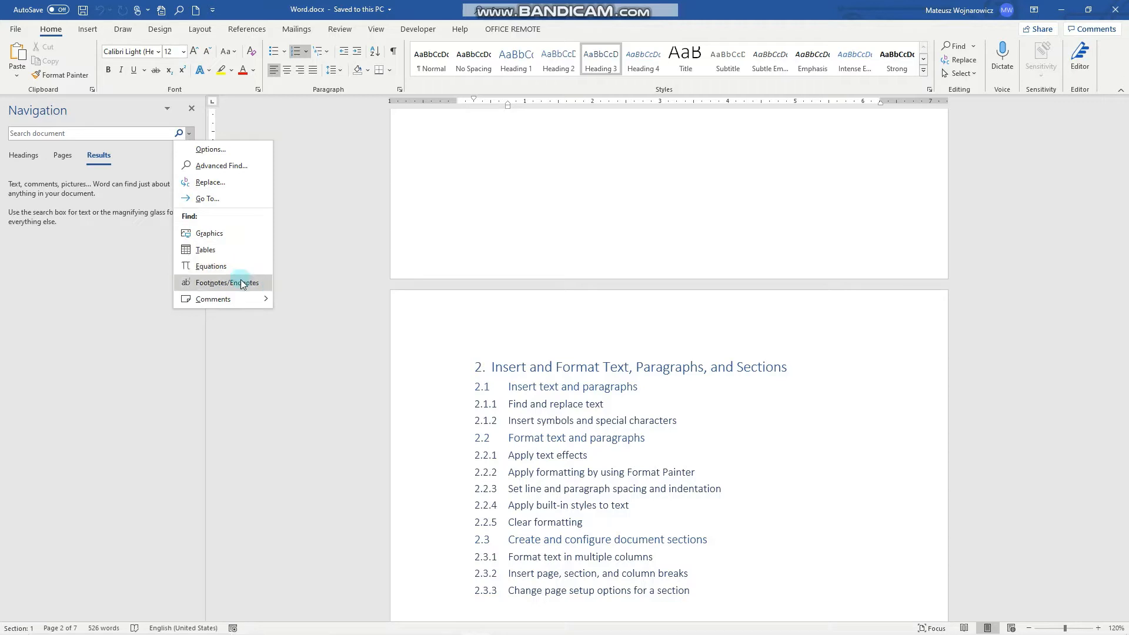
mouse_move(213, 299)
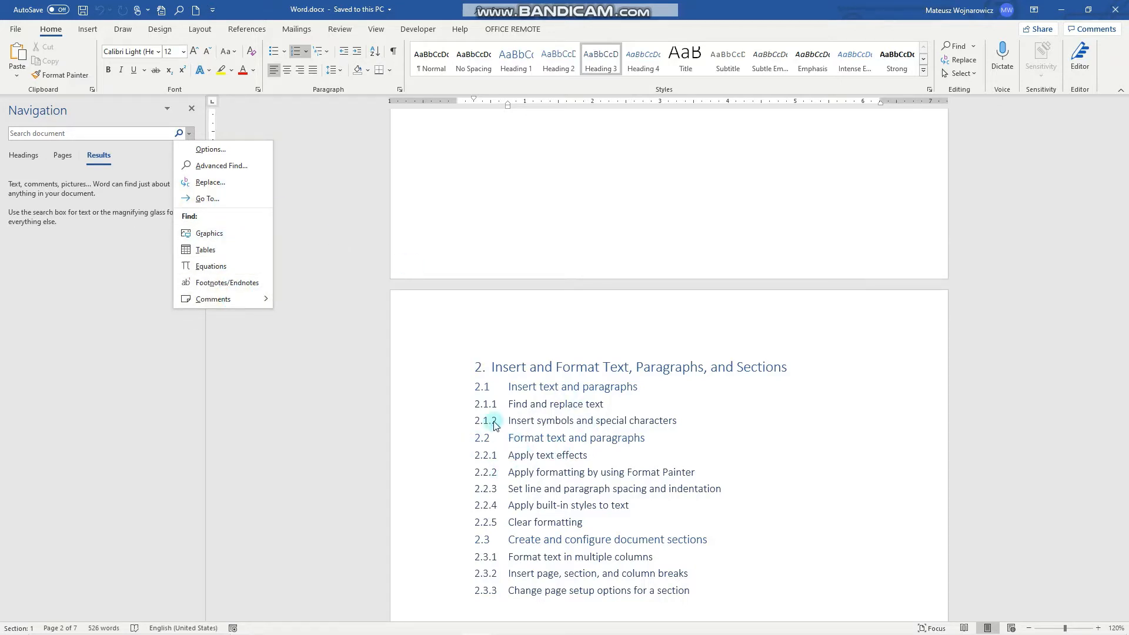
mouse_move(244, 184)
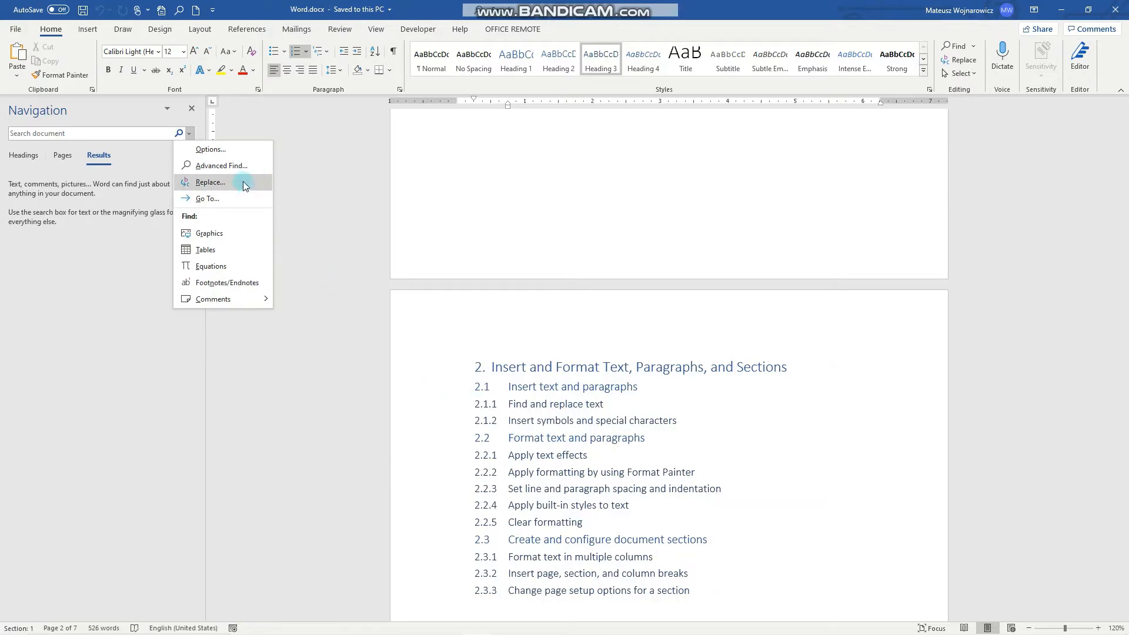
mouse_move(231, 182)
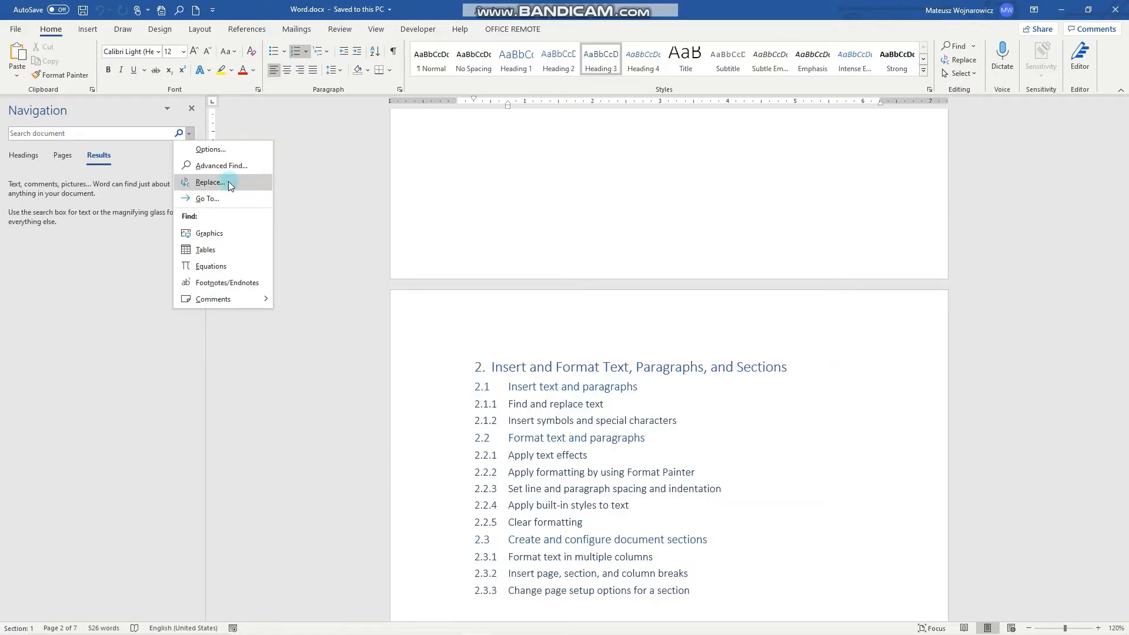
Replace all 6 occurrences of 'apply' with 'implement' and dismiss the count message.
click(210, 181)
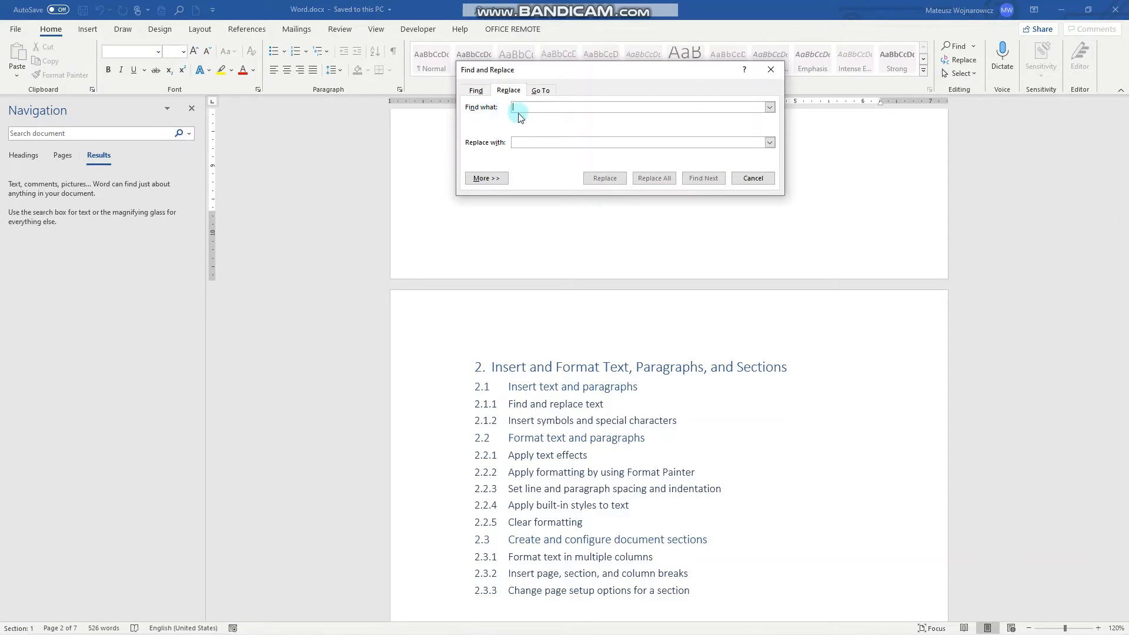
text(apply)
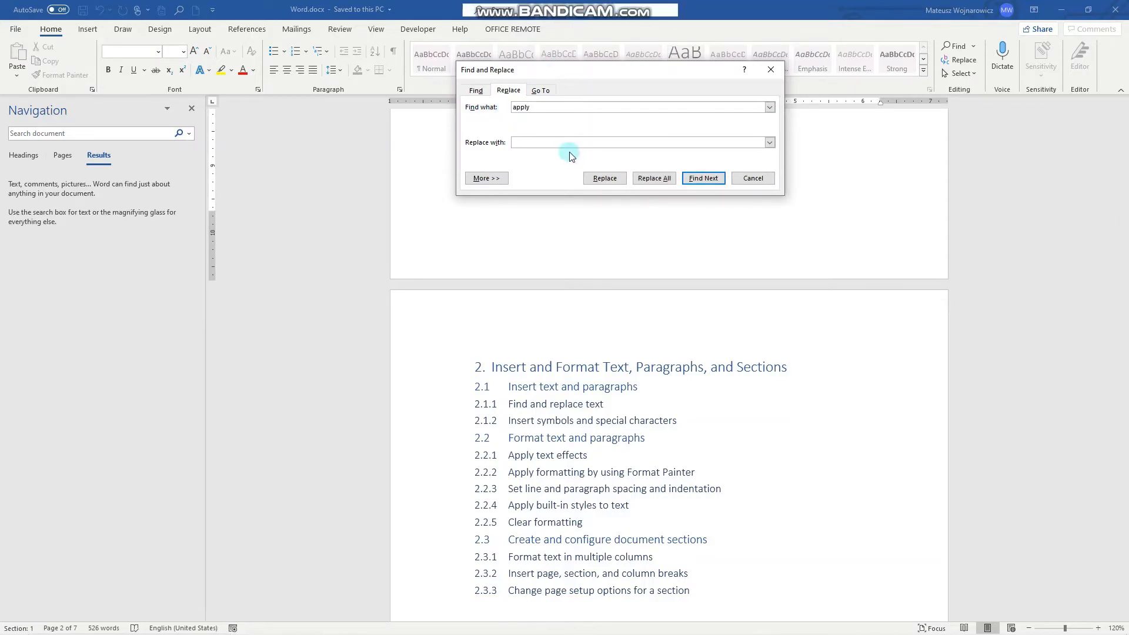
text(implement)
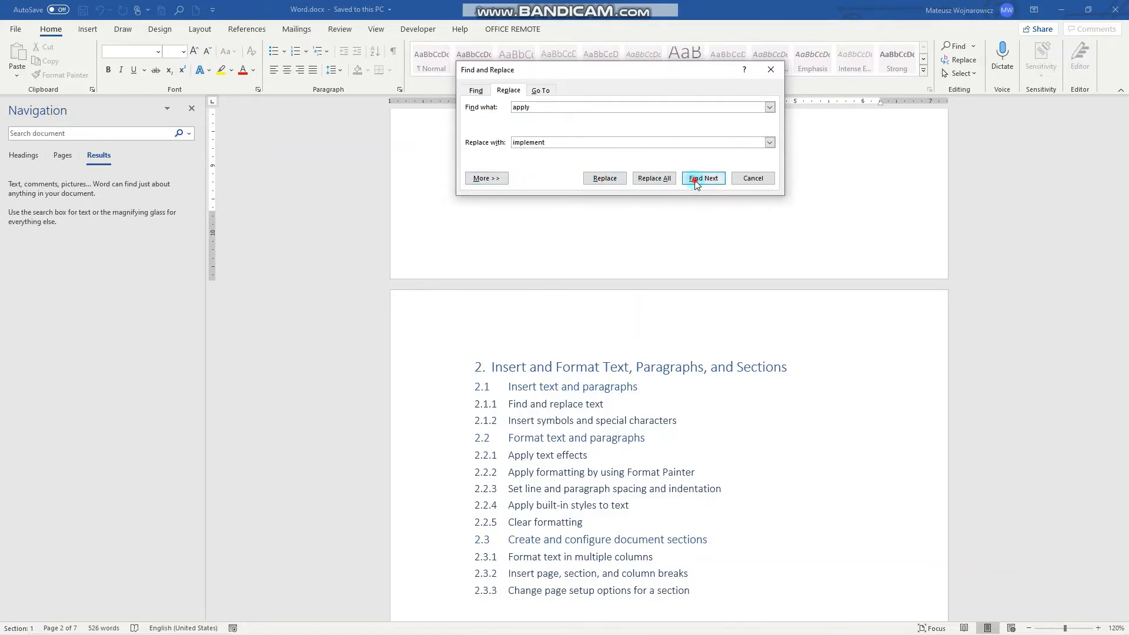
click(702, 177)
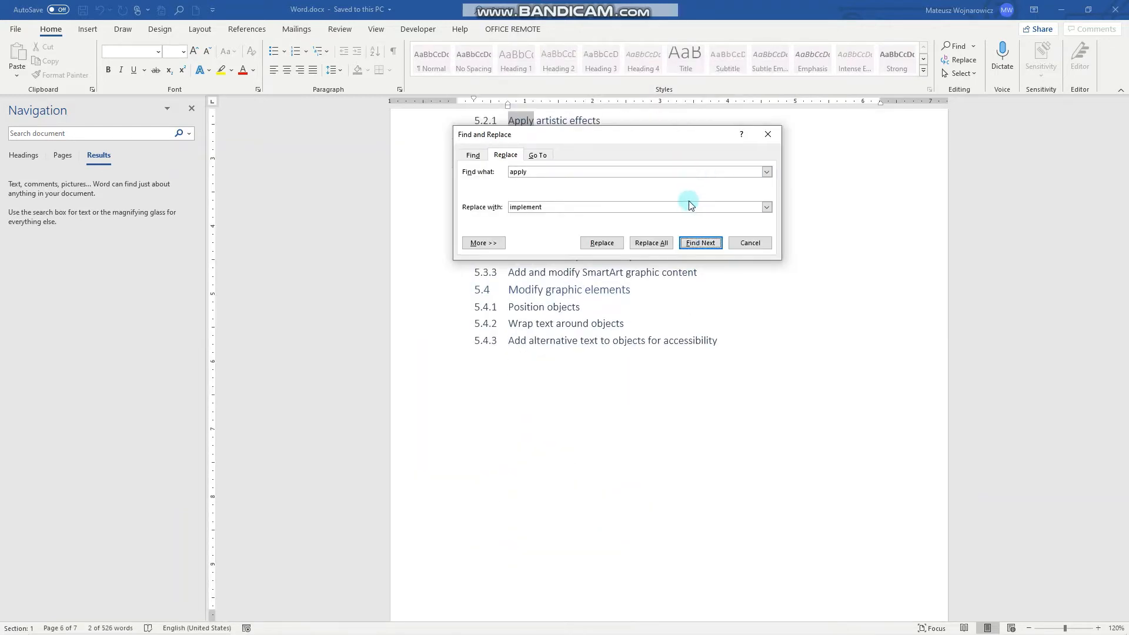
click(651, 242)
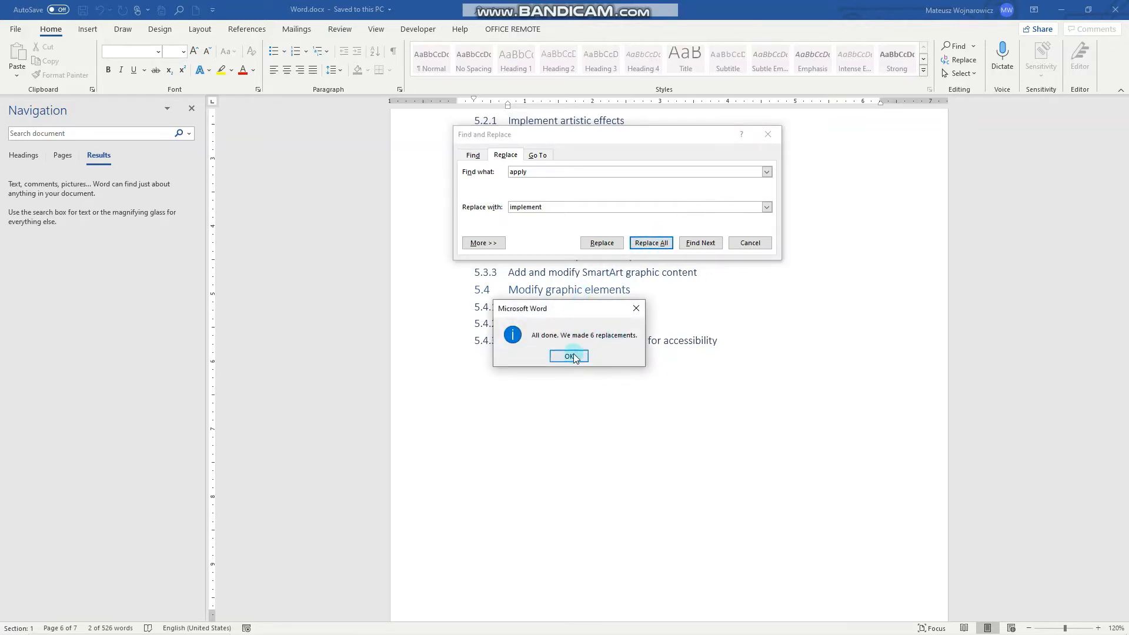
click(569, 355)
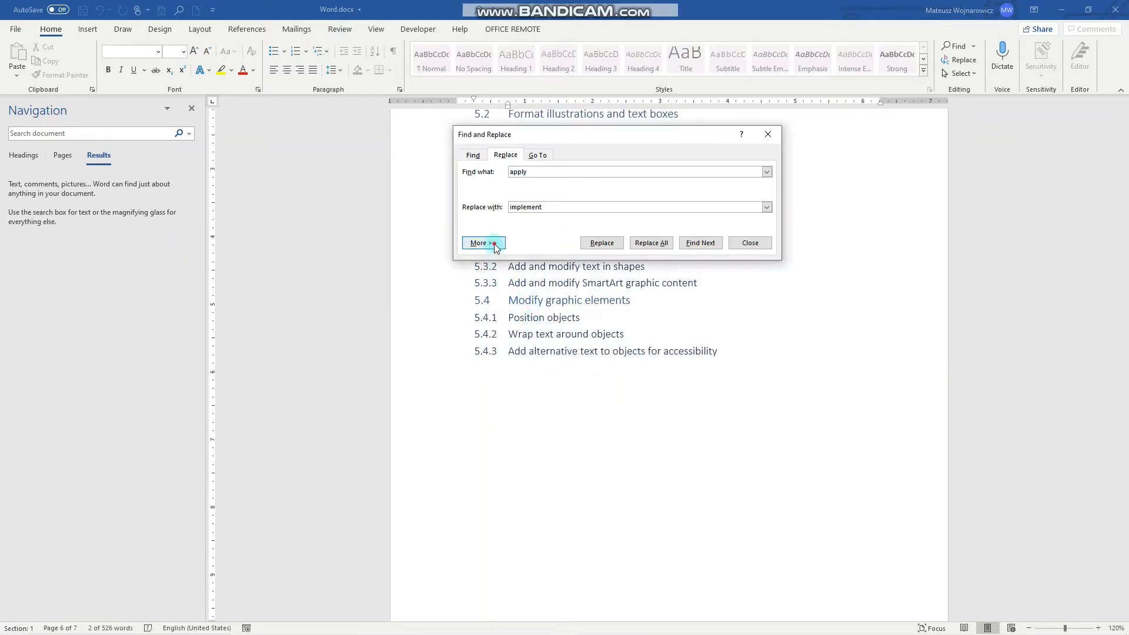
Replace all 6 manual page breaks (^m) with nothing, then close Find and Replace.
click(484, 242)
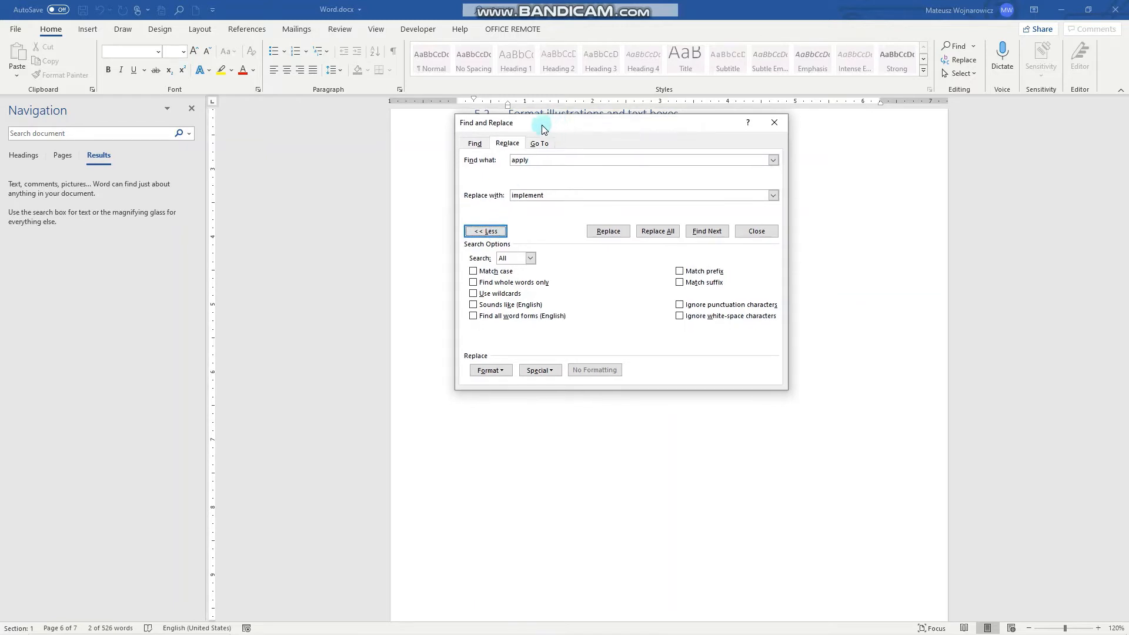
mouse_move(546, 360)
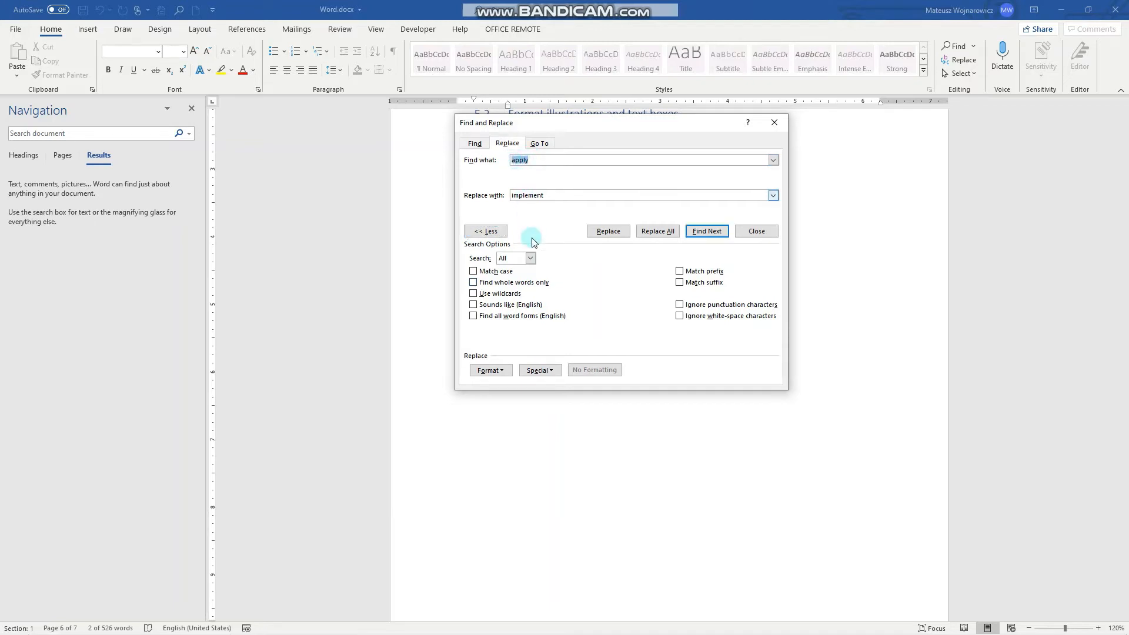
click(520, 159)
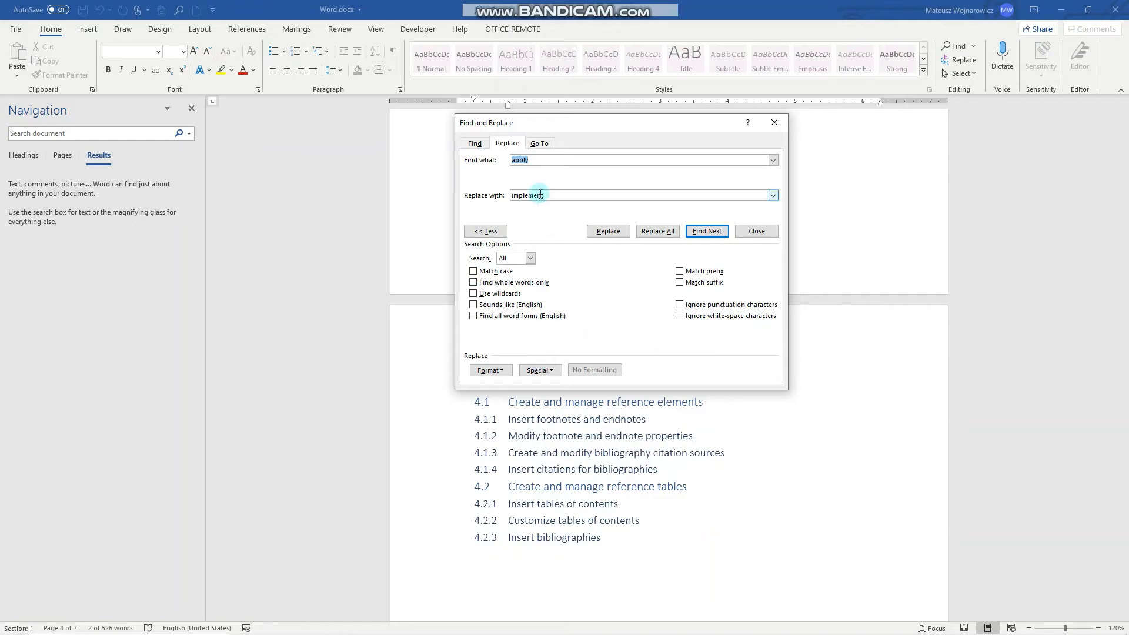
click(538, 369)
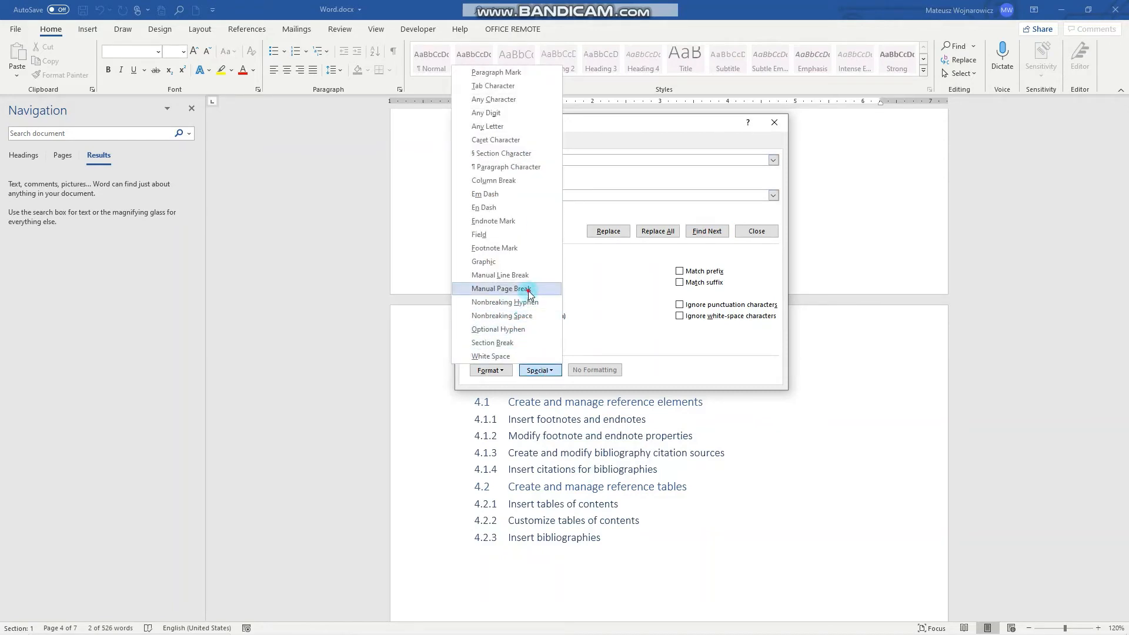
click(500, 289)
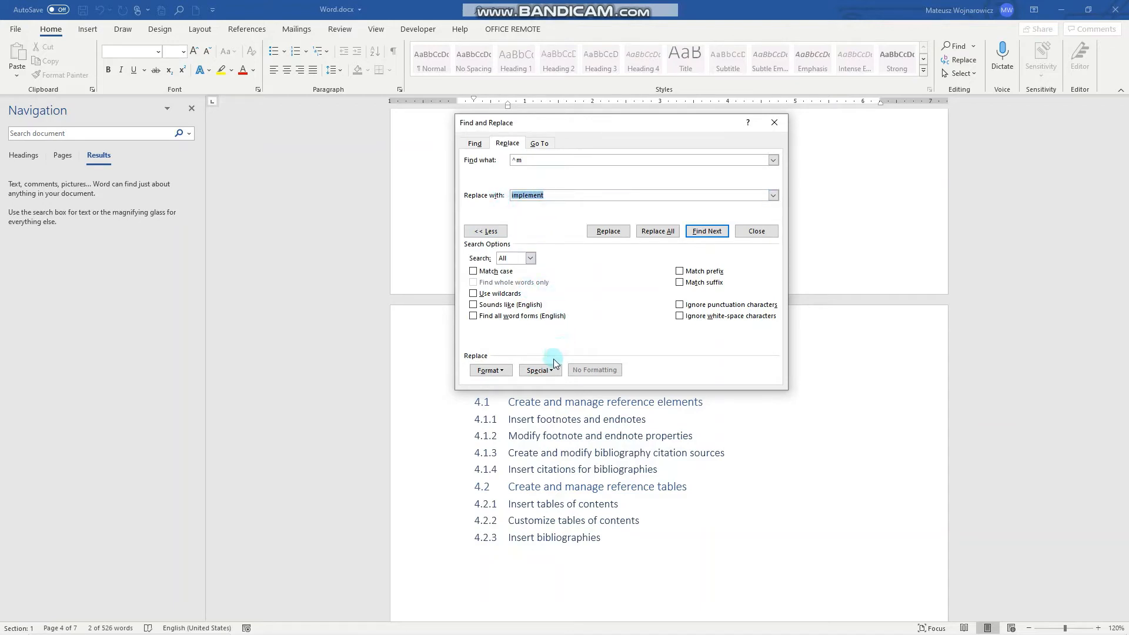
click(539, 369)
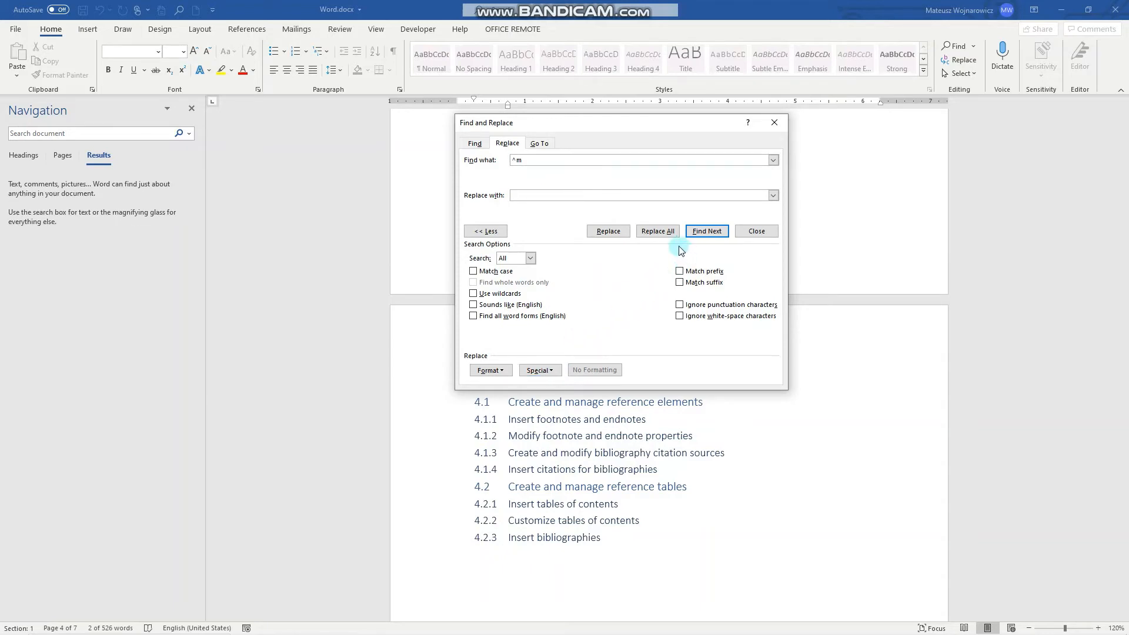
click(657, 230)
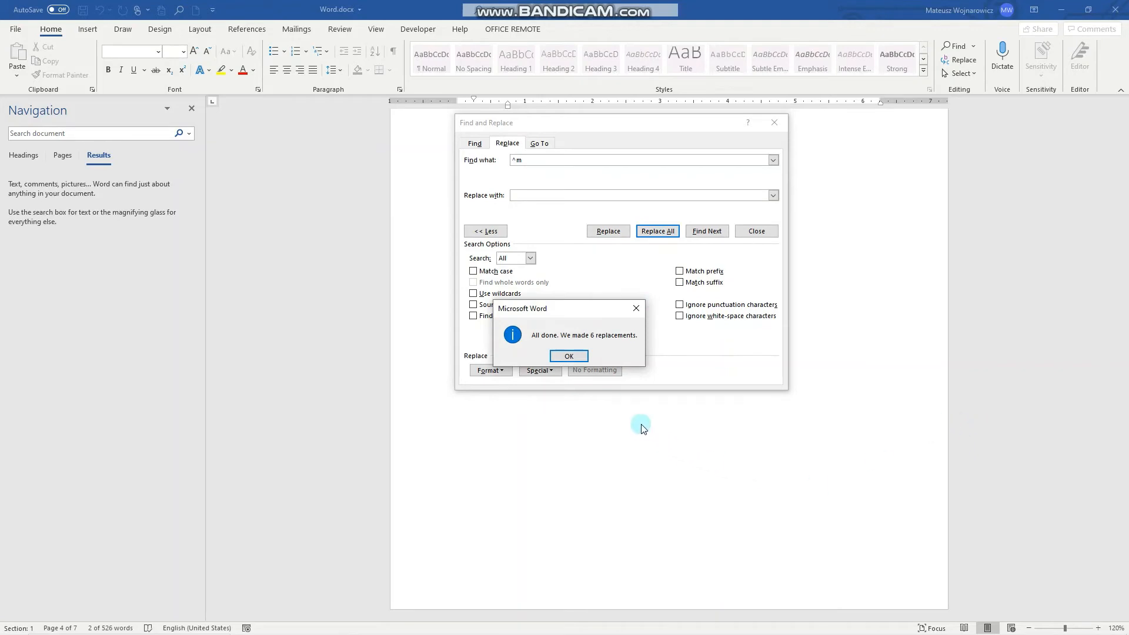
click(568, 356)
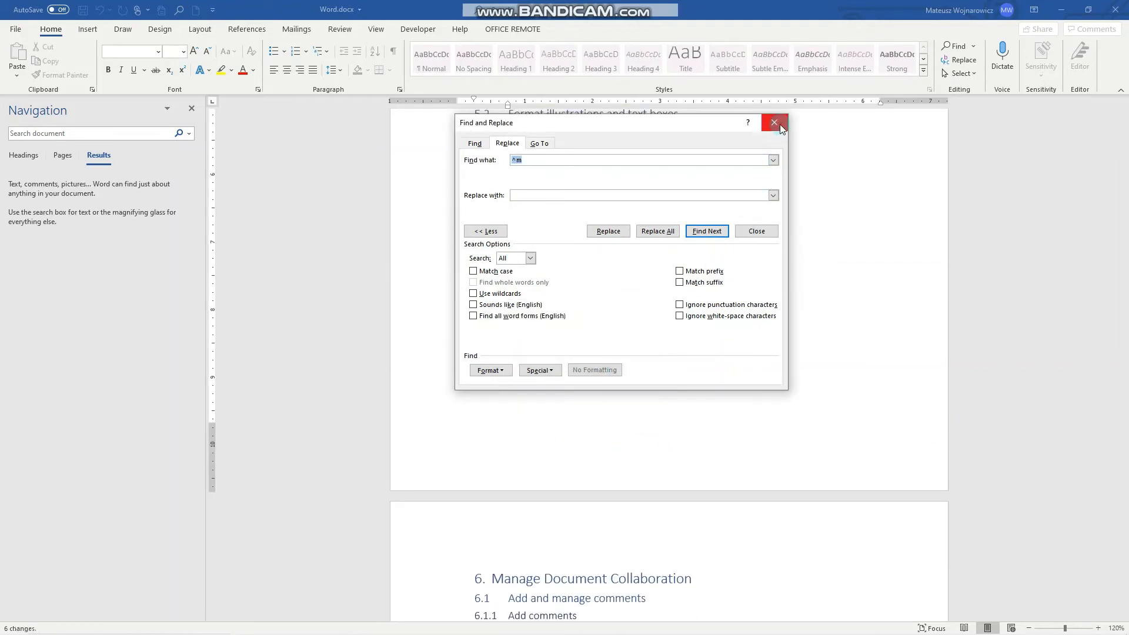
click(774, 122)
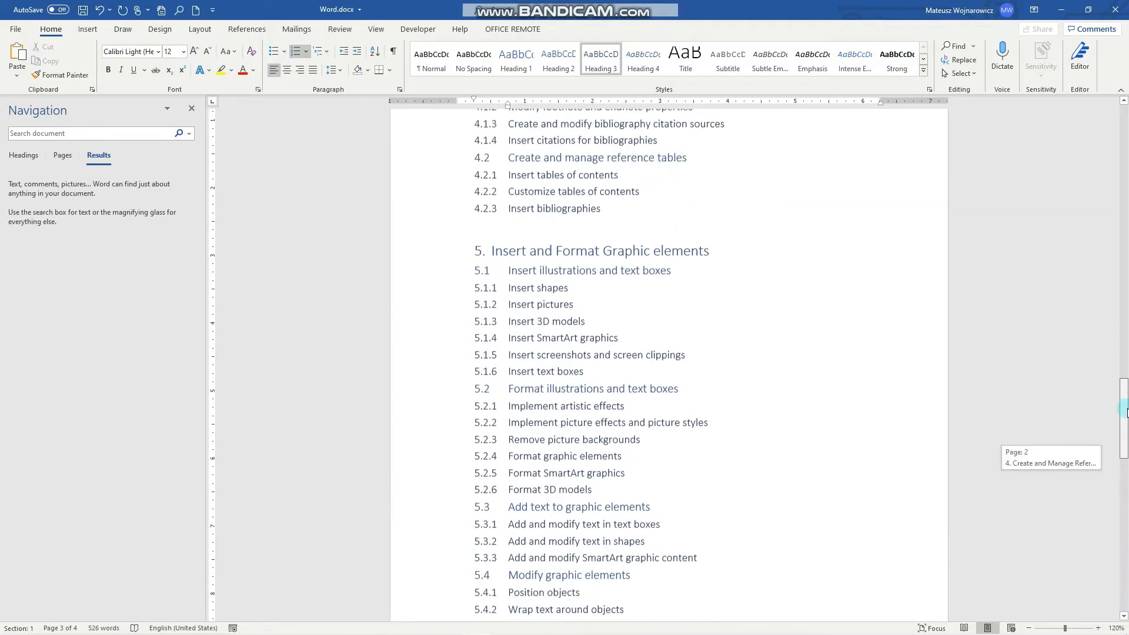
Scroll through the four-page outline and reopen the extra search options list.
scroll(up, 3)
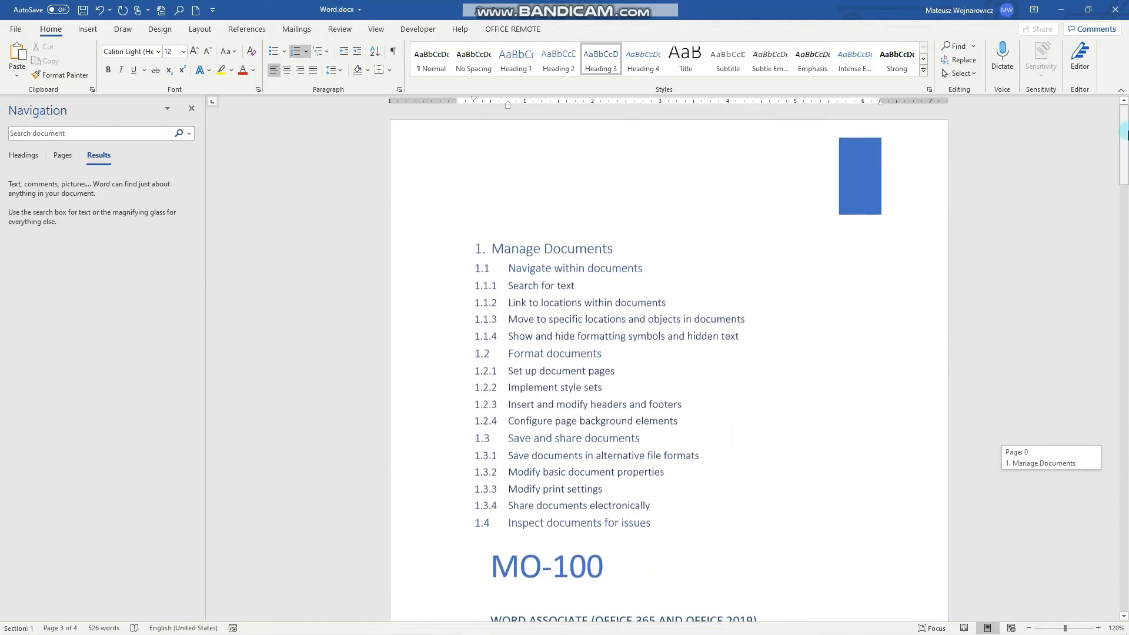
scroll(down, 3)
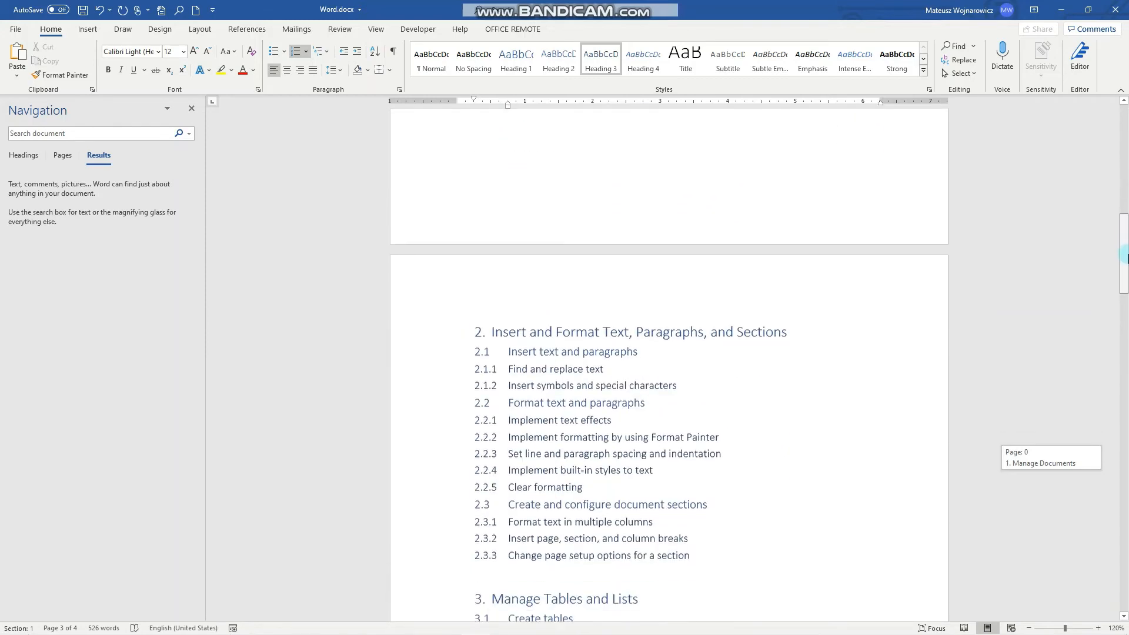
scroll(down, 3)
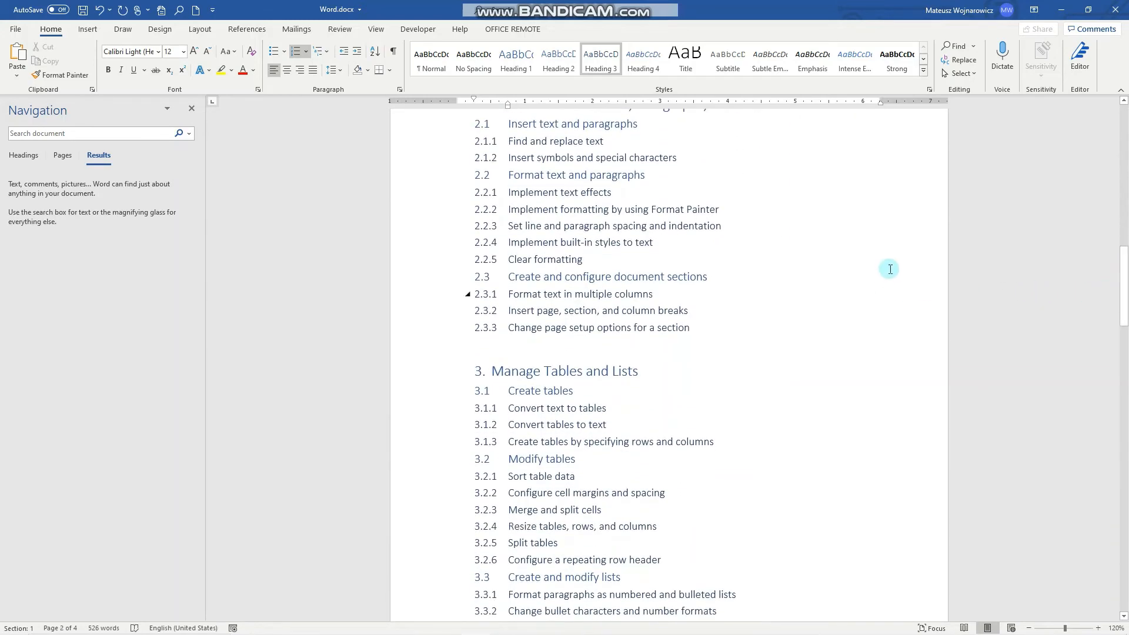
click(186, 134)
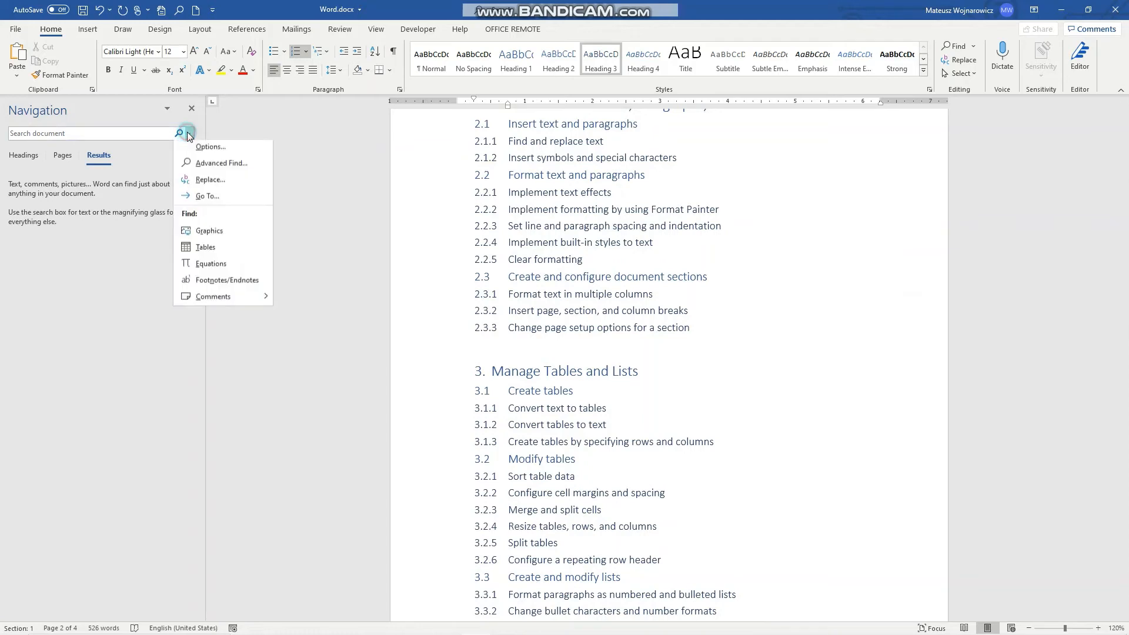
Replace the Heading 1 paragraph style with the Title style throughout the document.
click(210, 180)
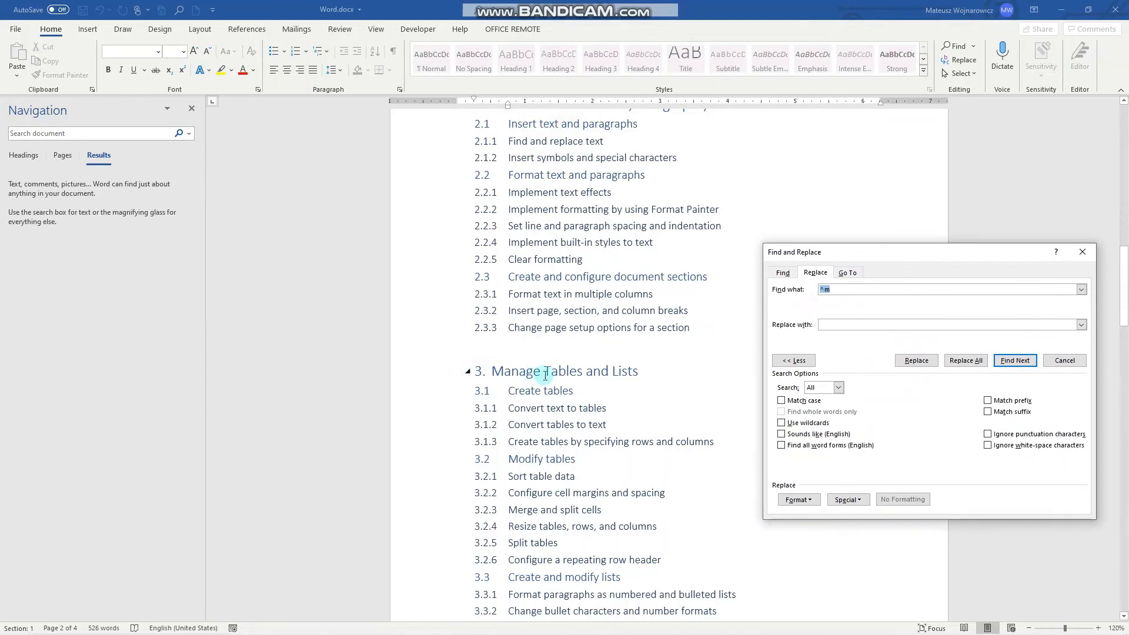
mouse_move(648, 364)
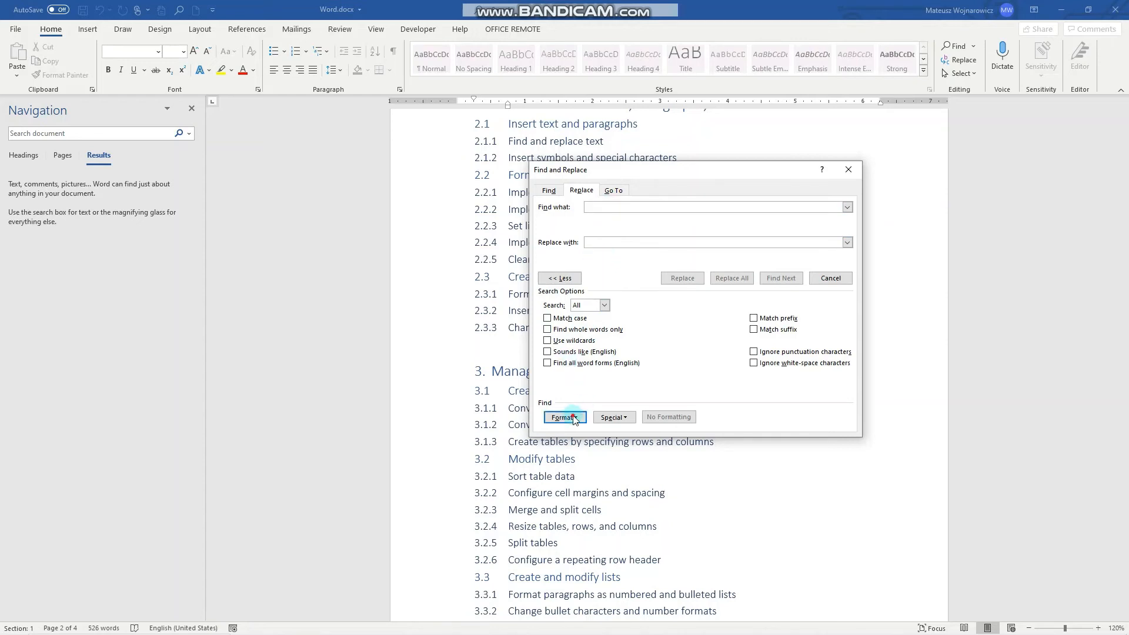
click(564, 417)
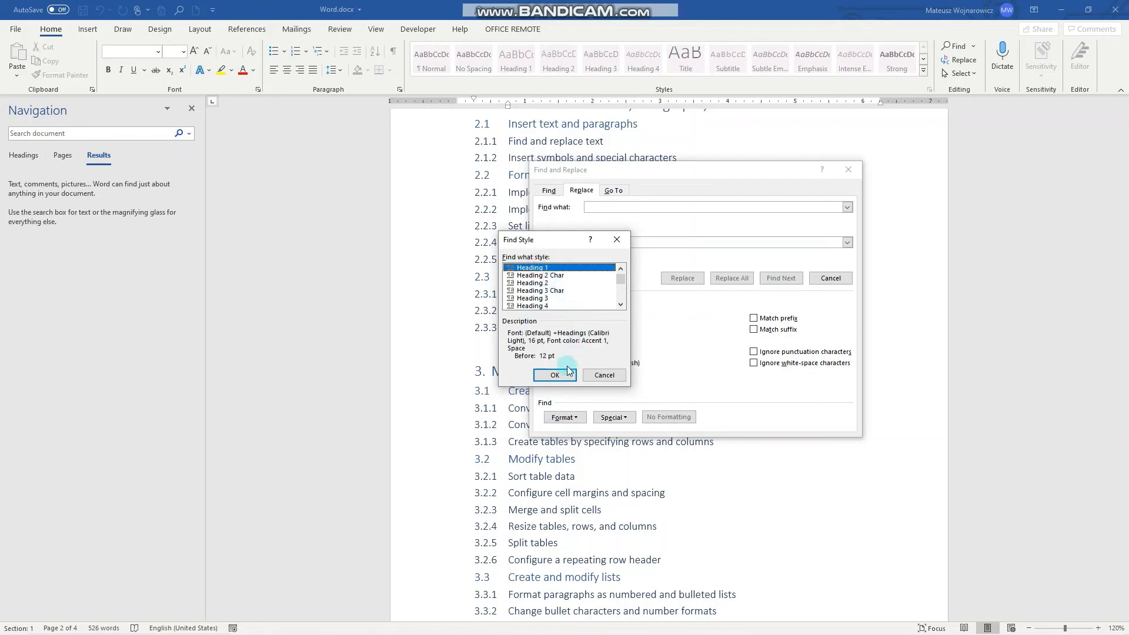
click(554, 375)
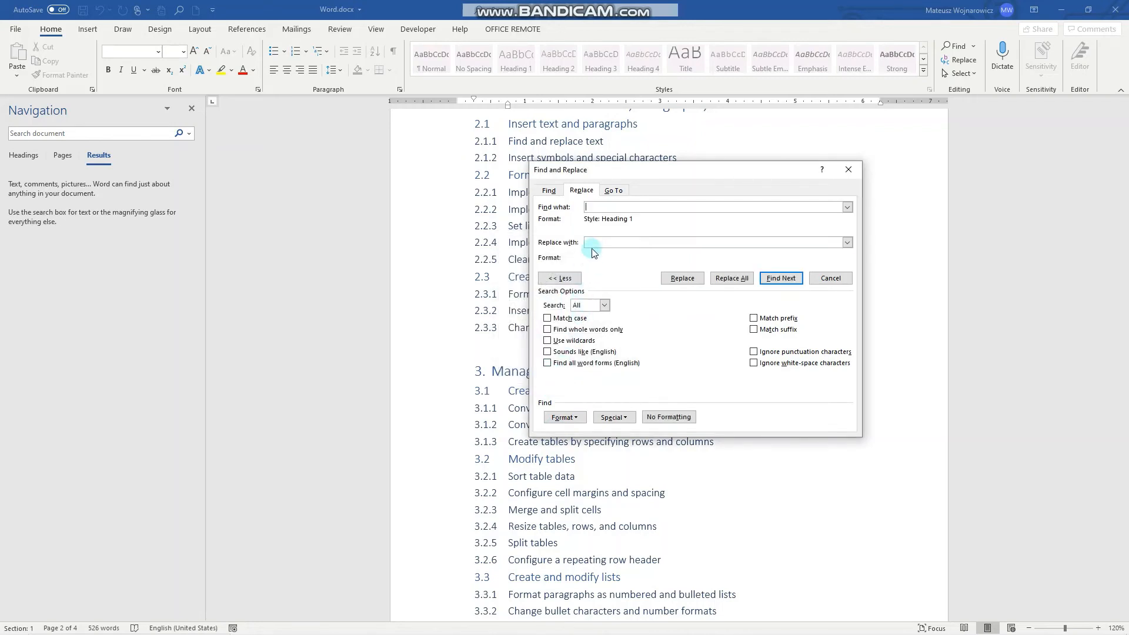
click(564, 417)
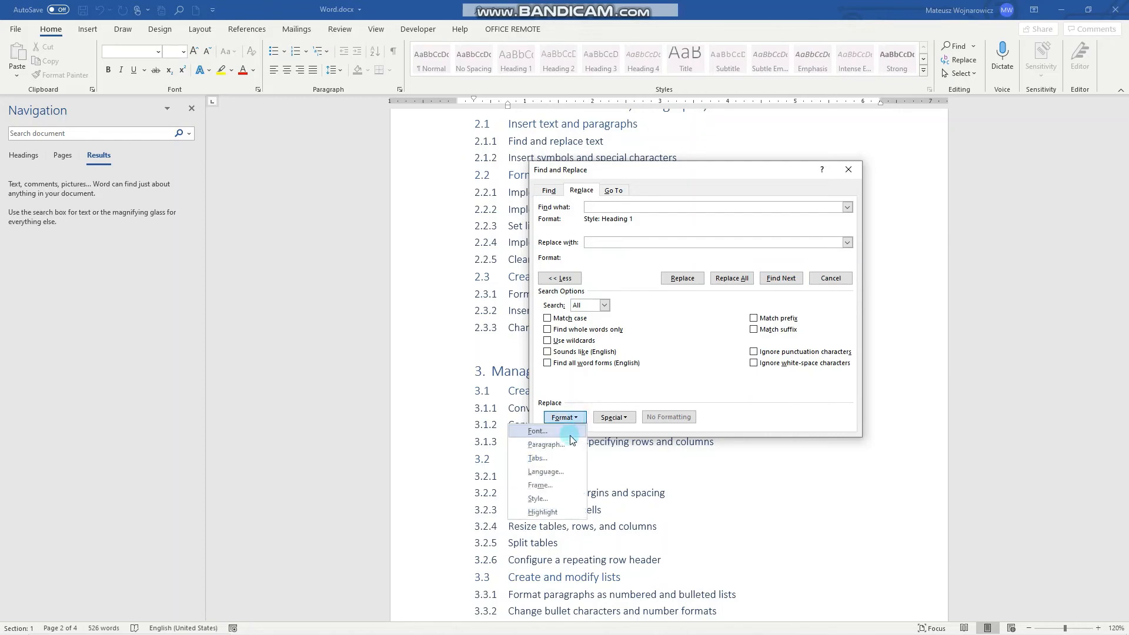
click(538, 498)
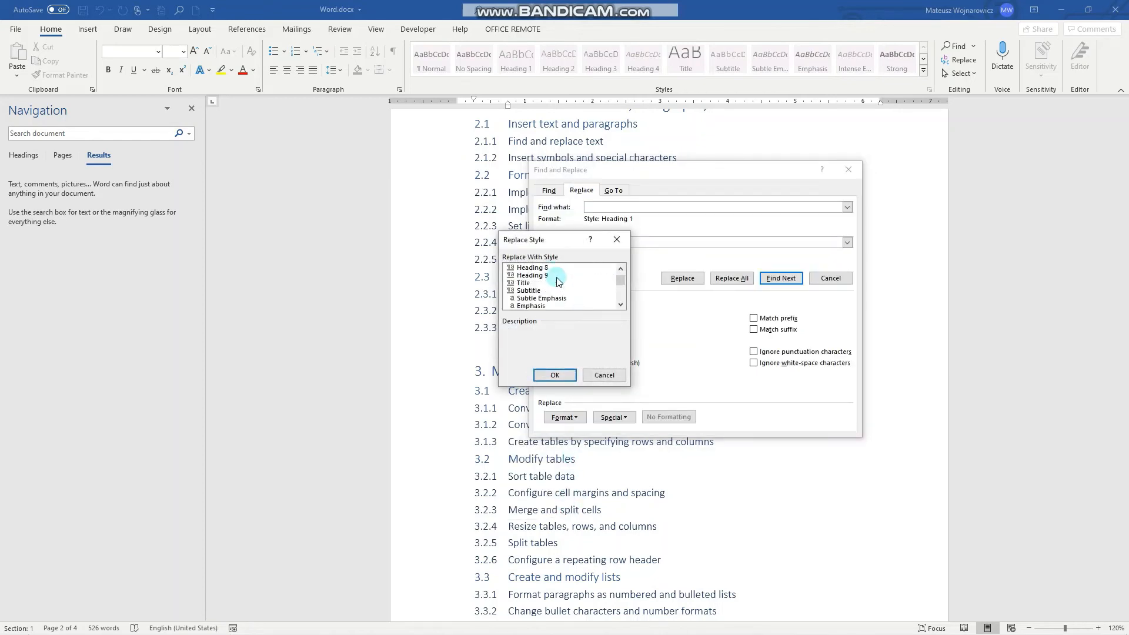
click(524, 283)
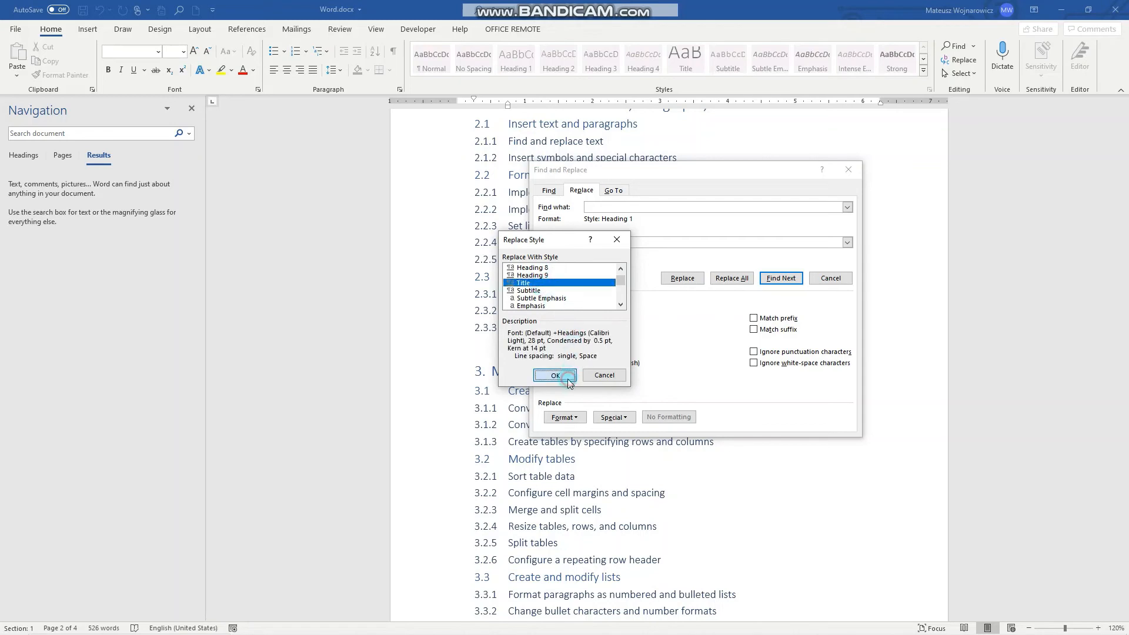
click(554, 375)
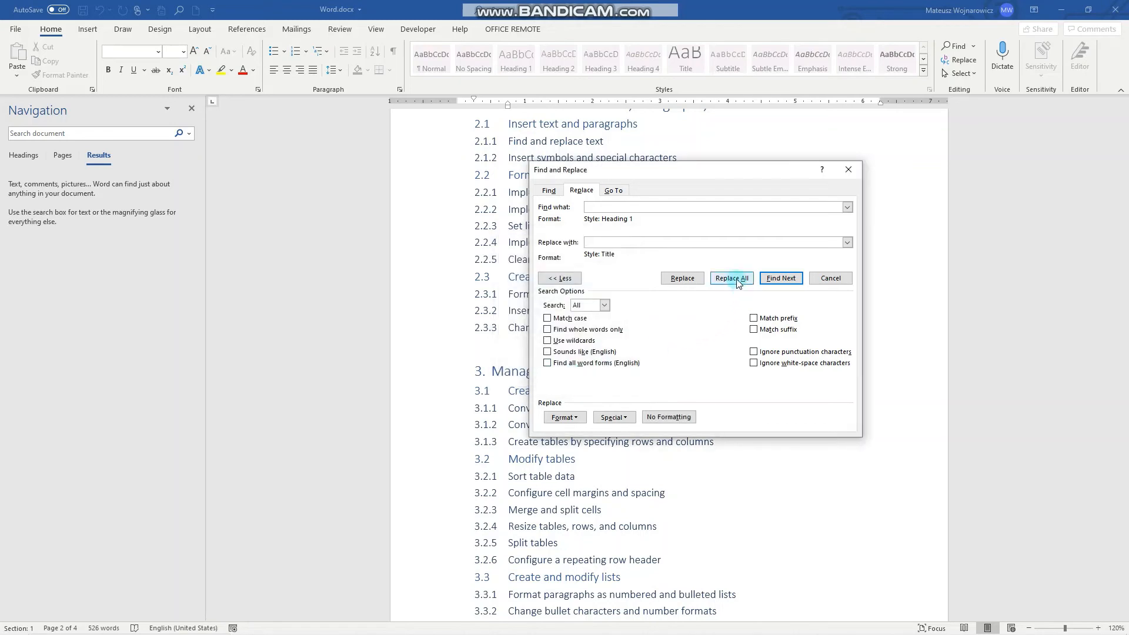
click(730, 278)
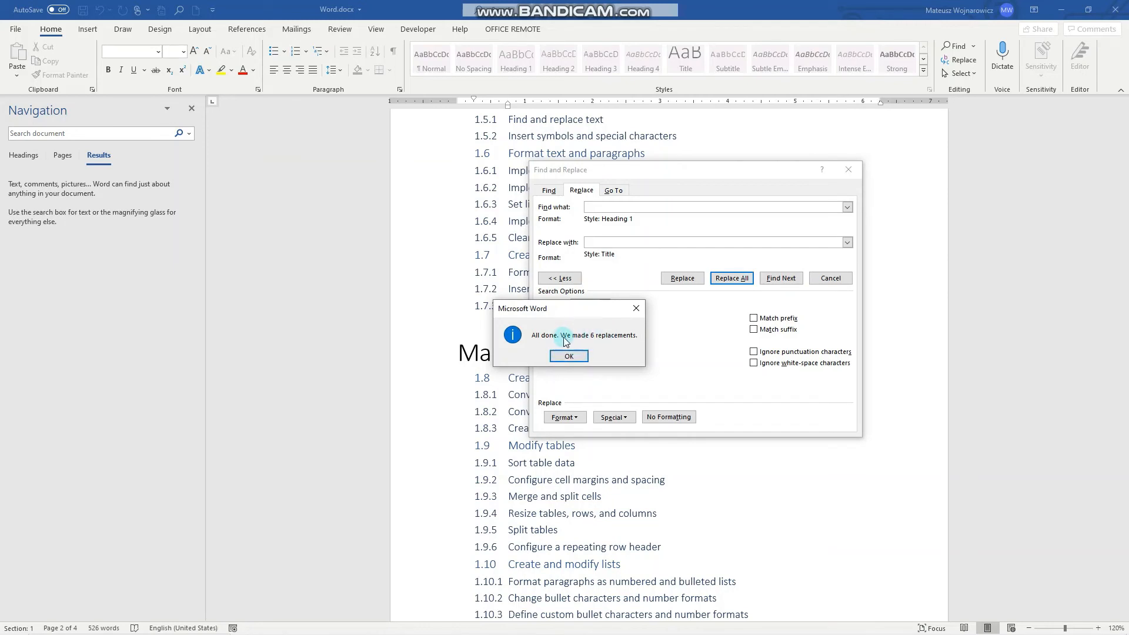
mouse_move(632, 345)
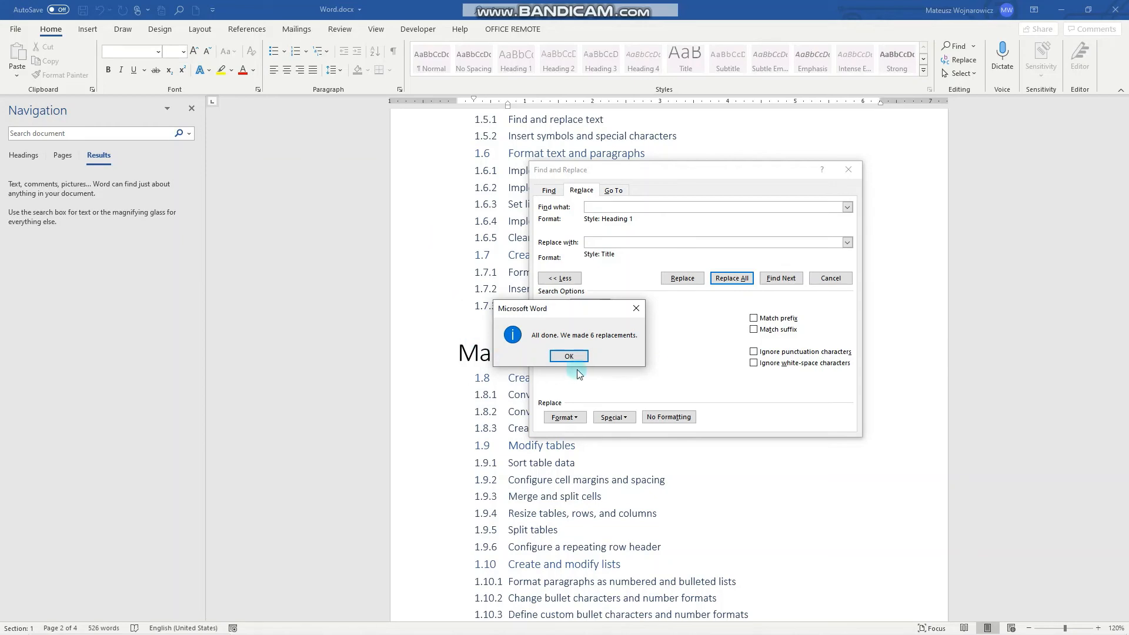
Dismiss the 6-replacement message and drag the Find and Replace window off the headings.
click(568, 355)
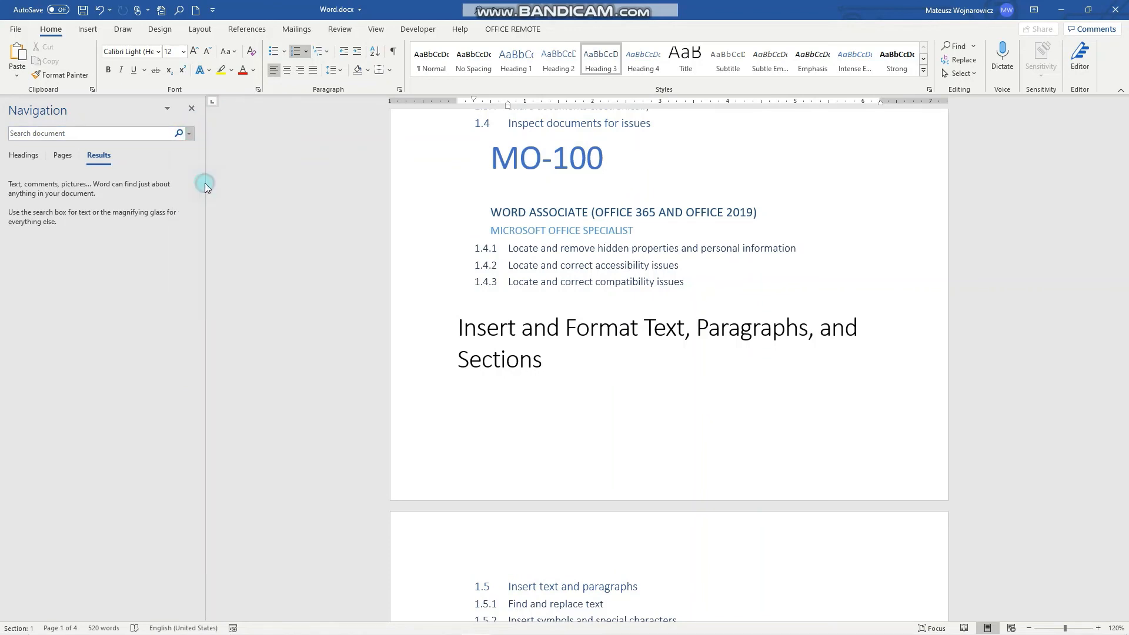
click(963, 60)
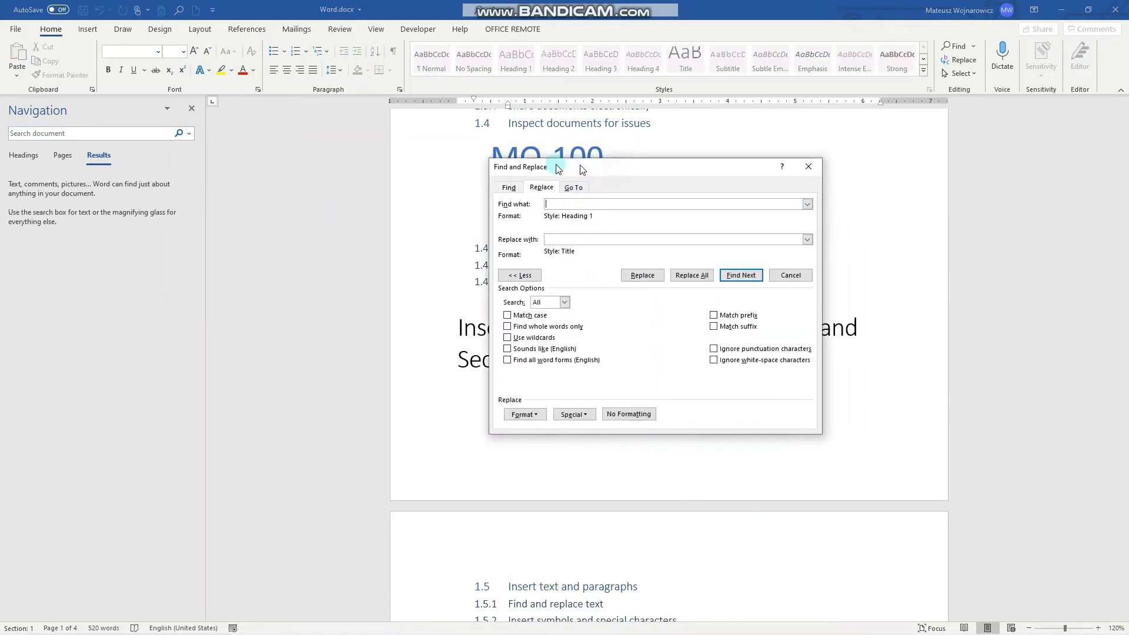
drag(555, 166, 454, 182)
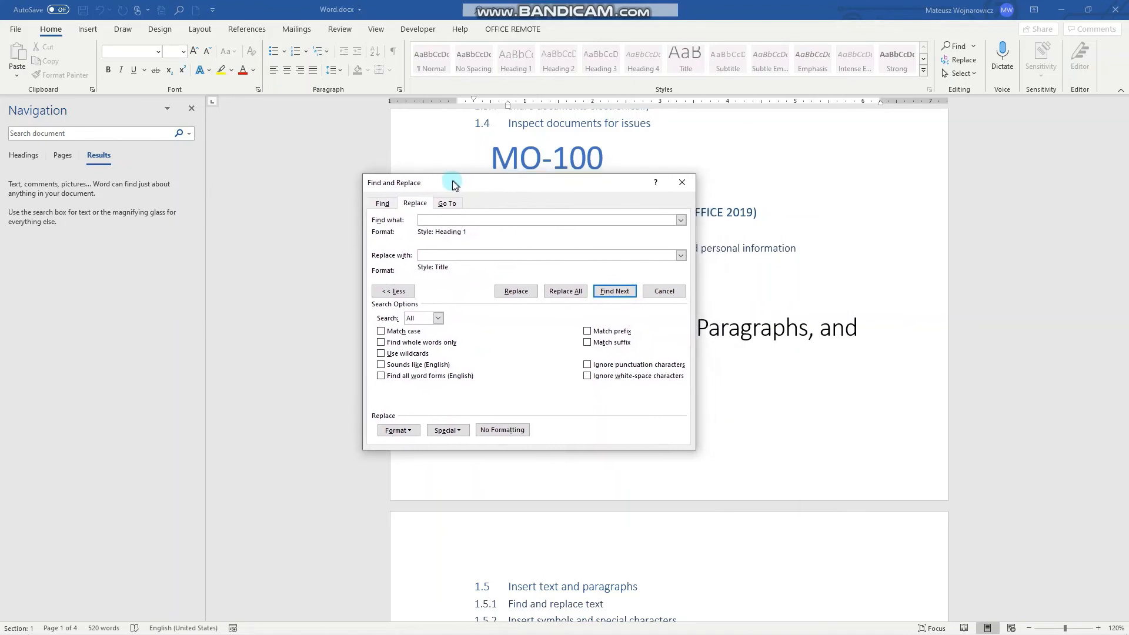
drag(453, 182, 482, 188)
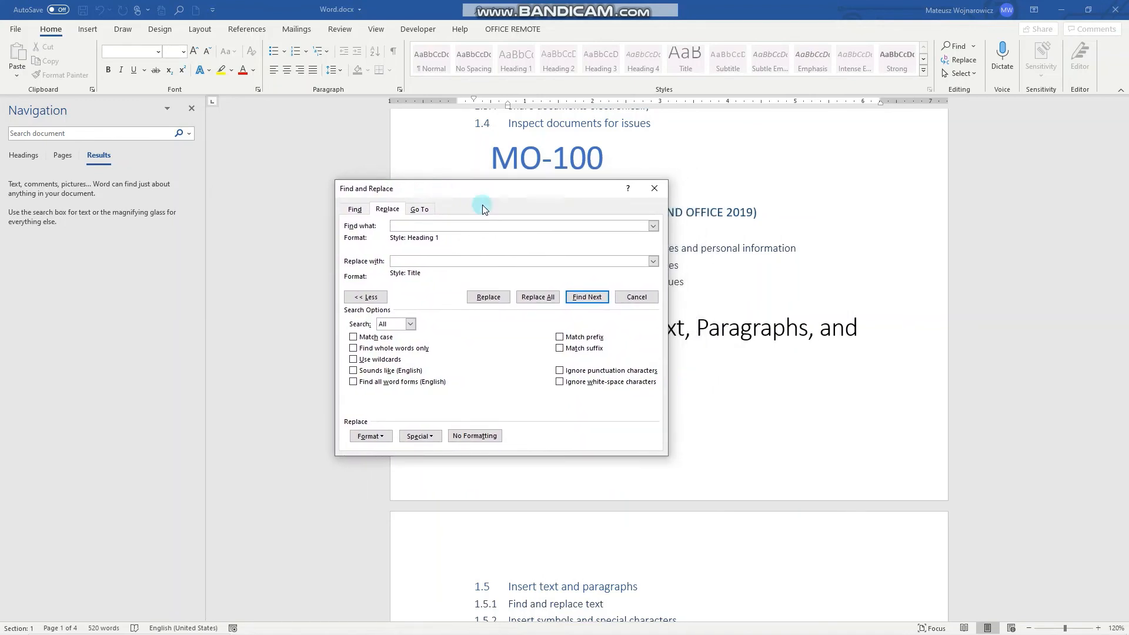